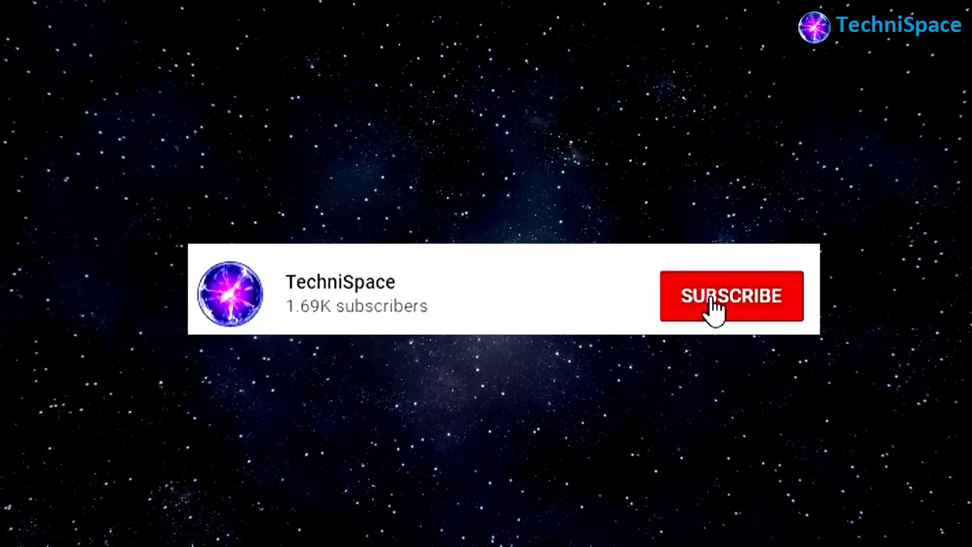
Open the Allbata blog's settings page from the Blogger sidebar.
{"action": "left_click", "coordinate": [732, 296]}
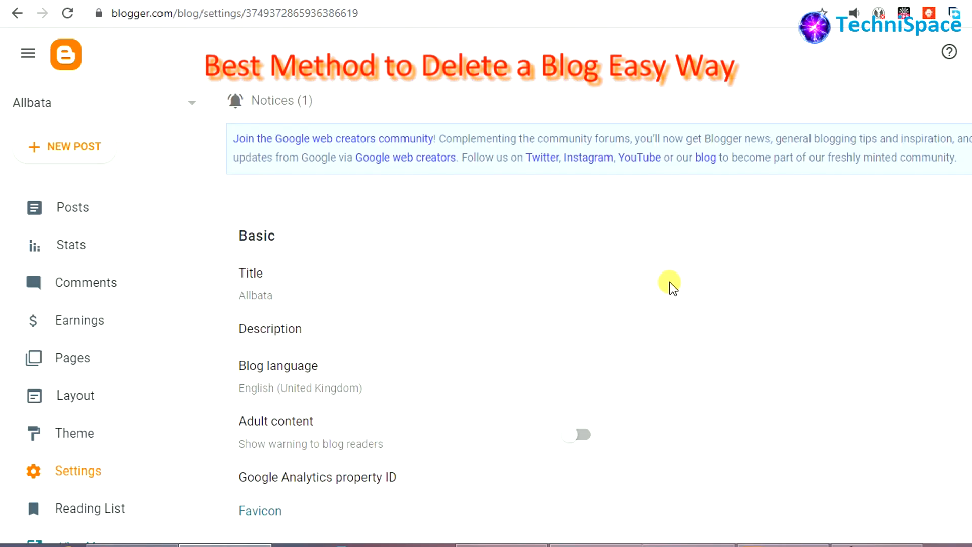
View the live Allbata blog at allbata.blogspot.com with its 'Hello world!' post.
{"action": "scroll", "scroll_direction": "down", "scroll_amount": 3}
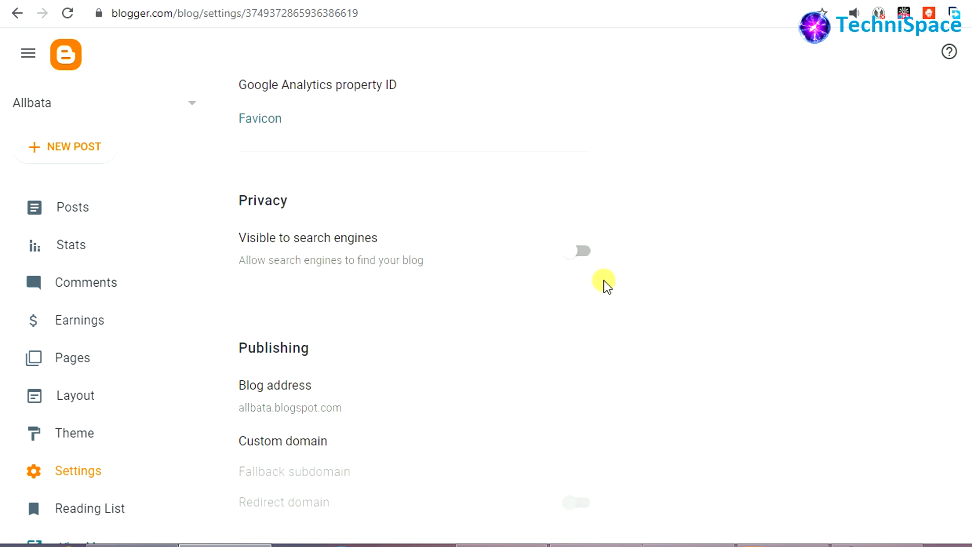
{"action": "scroll", "scroll_direction": "down", "scroll_amount": 3}
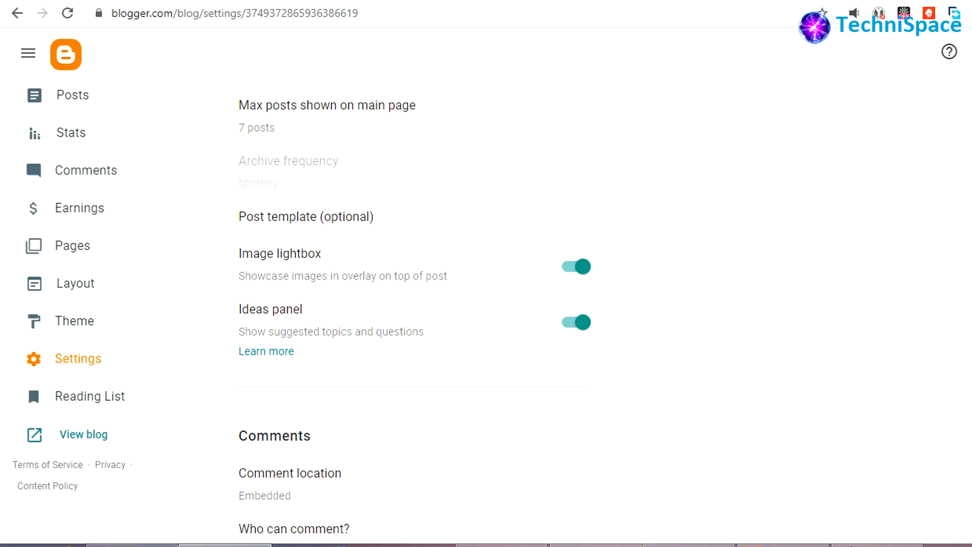
{"action": "left_click", "coordinate": [82, 435]}
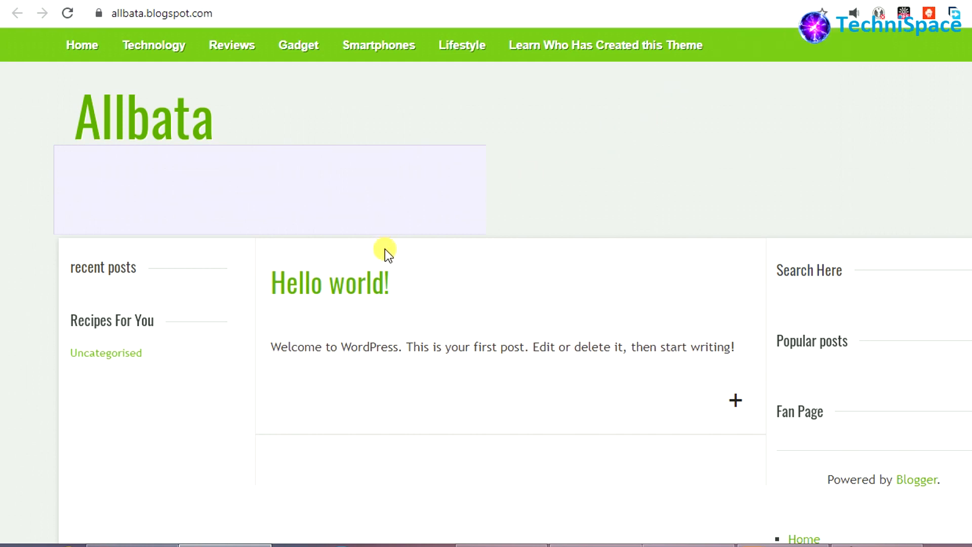
{"action": "mouse_move", "coordinate": [153, 45]}
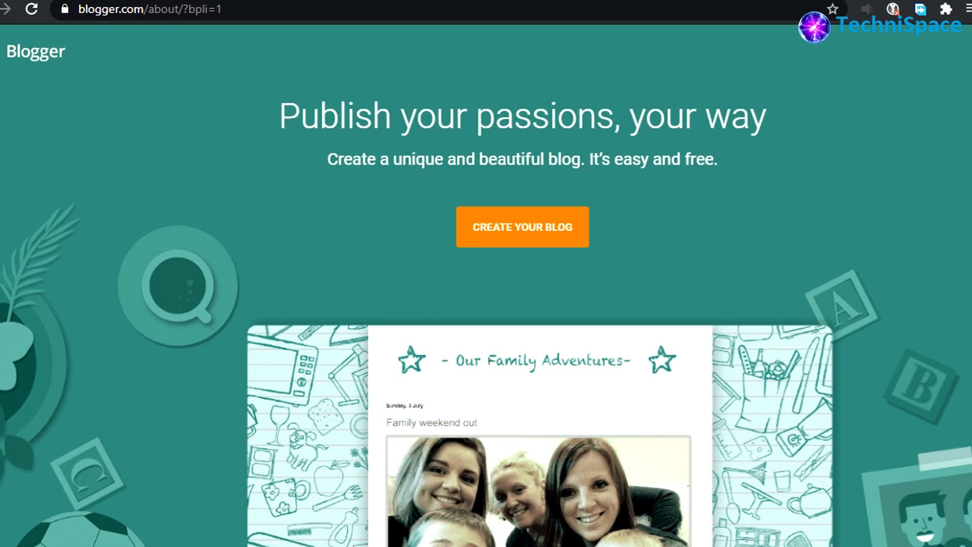
Sign in to Blogger with the Google account, reaching the Technione blog's Posts dashboard.
{"action": "left_click", "coordinate": [522, 227]}
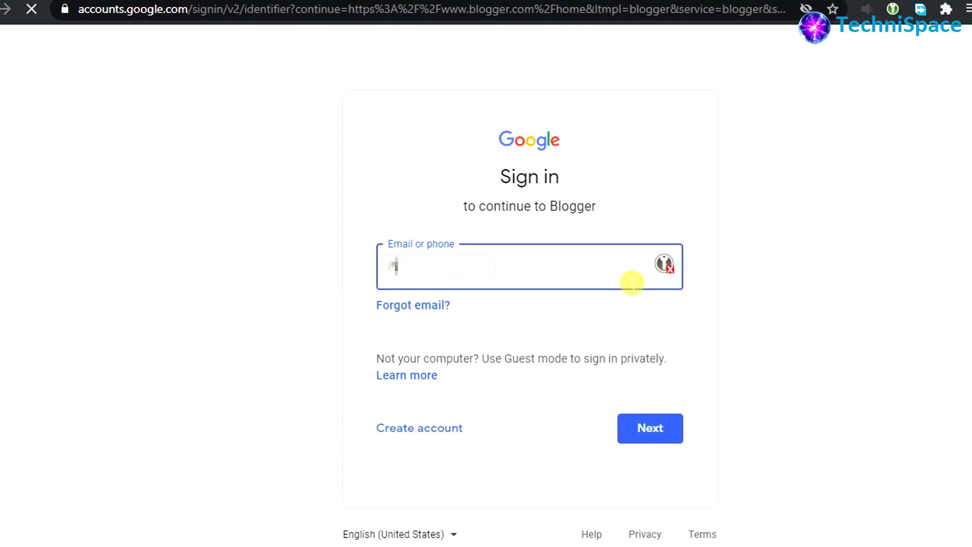
{"action": "left_click", "coordinate": [651, 428]}
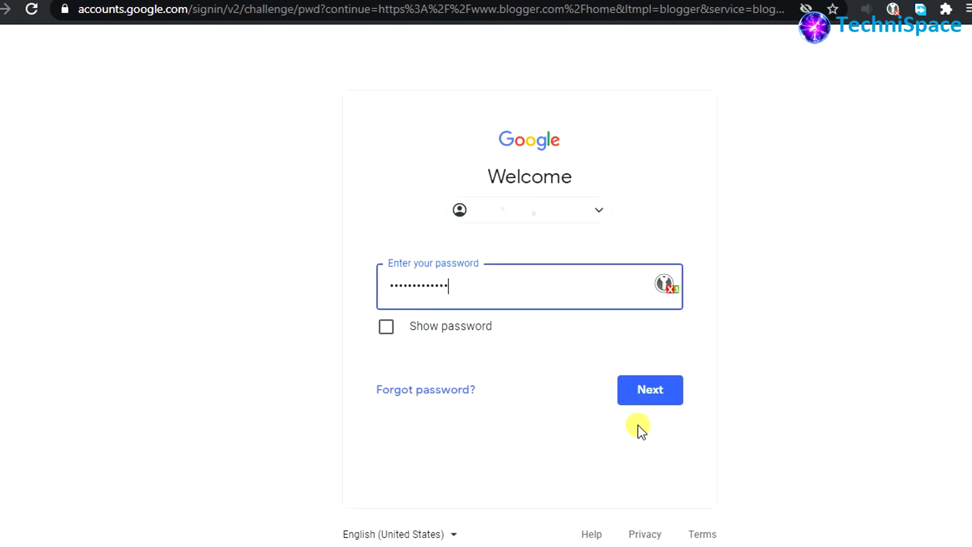
{"action": "left_click", "coordinate": [651, 389]}
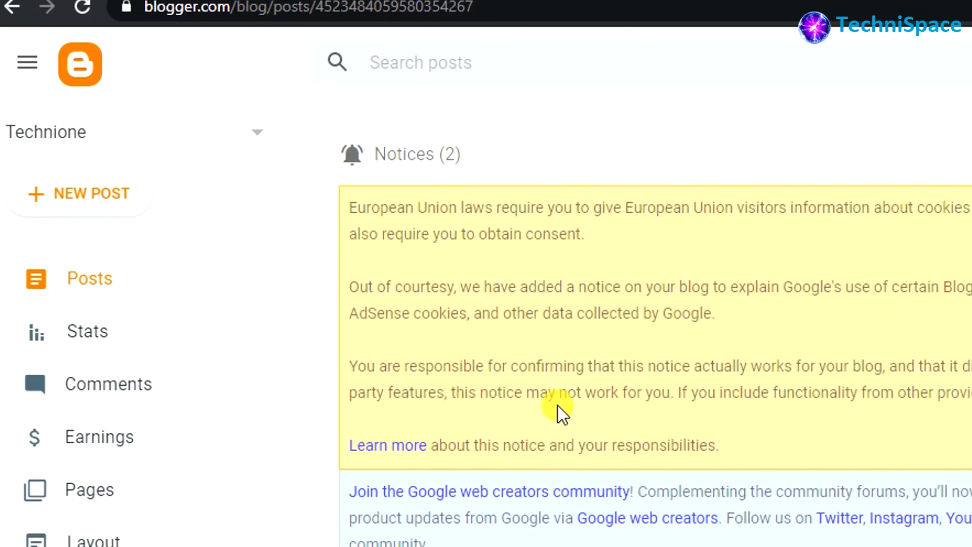
Switch from Technione to another blog using the sidebar blog dropdown.
{"action": "left_click", "coordinate": [255, 132]}
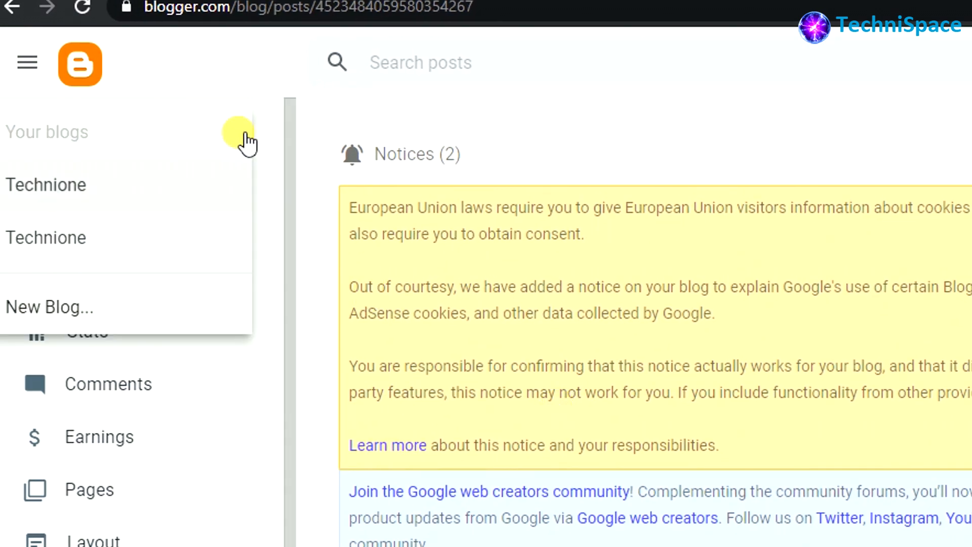
{"action": "left_click", "coordinate": [242, 132]}
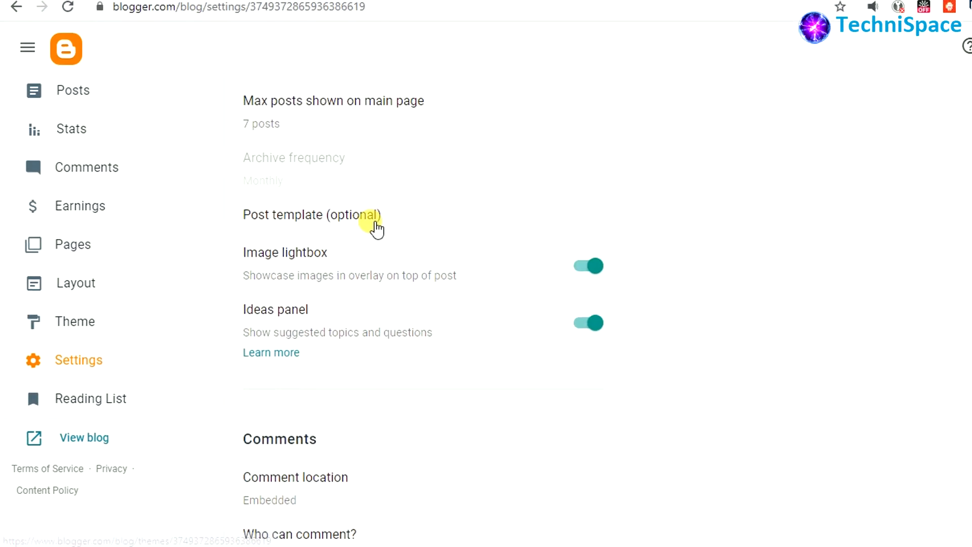
{"action": "scroll", "scroll_direction": "down", "scroll_amount": 3}
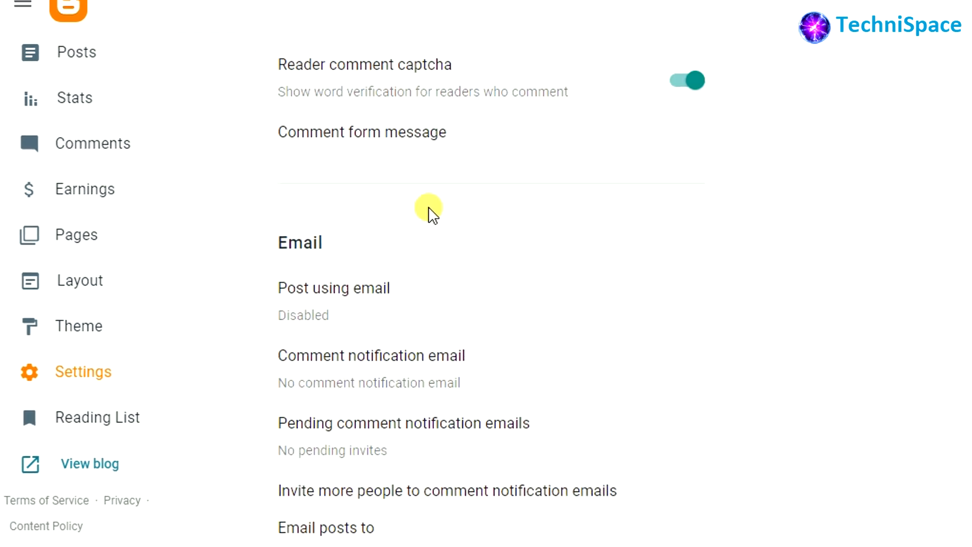
{"action": "scroll", "scroll_direction": "down", "scroll_amount": 3}
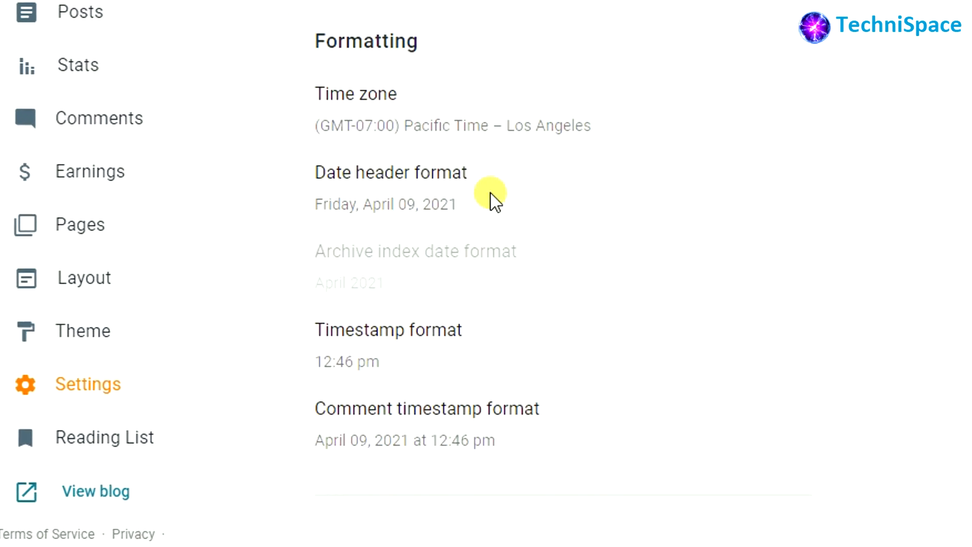
{"action": "scroll", "scroll_direction": "down", "scroll_amount": 3}
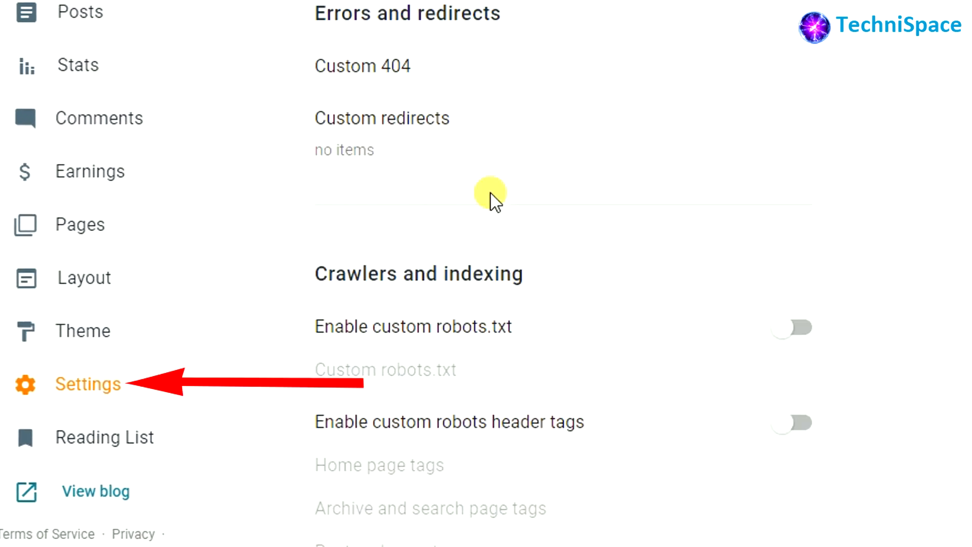
{"action": "scroll", "scroll_direction": "down", "scroll_amount": 3}
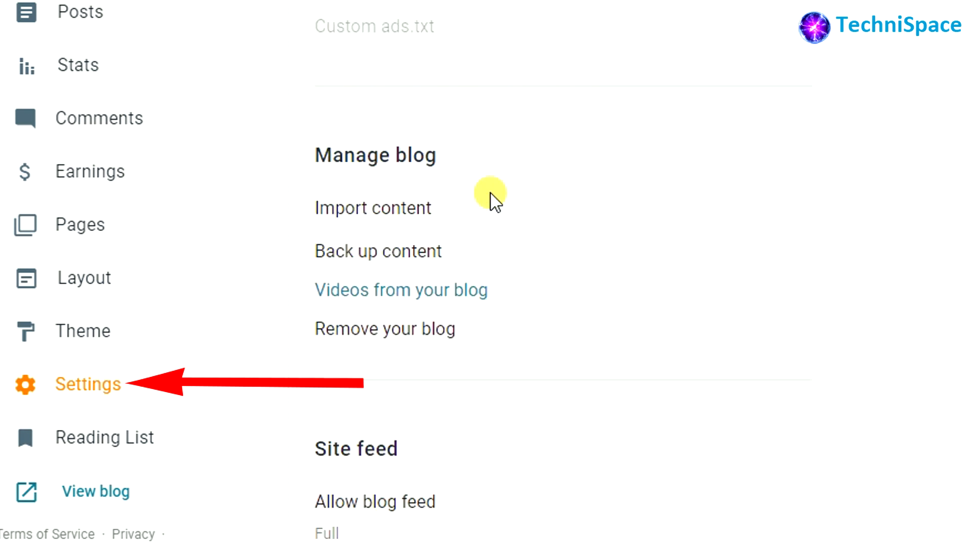
{"action": "scroll", "scroll_direction": "down", "scroll_amount": 3}
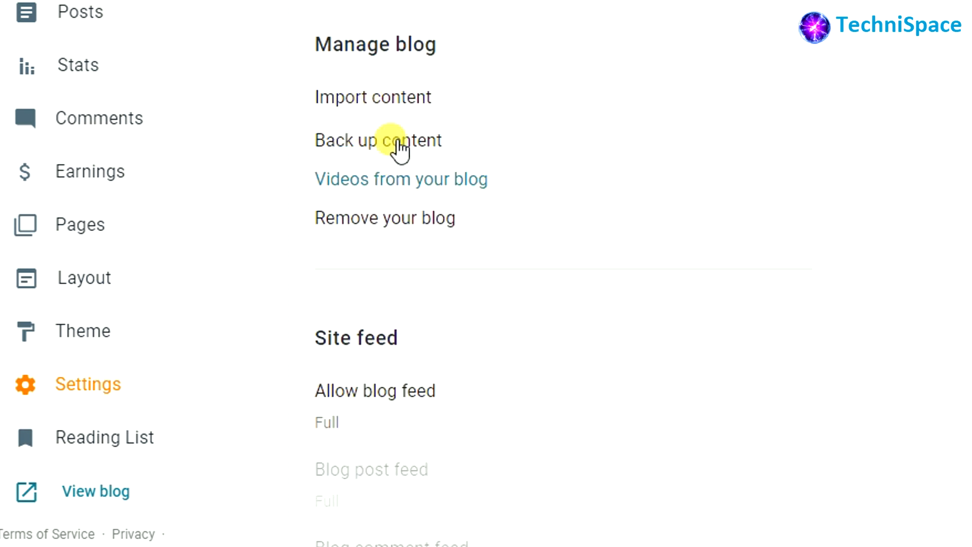
{"action": "mouse_move", "coordinate": [403, 222]}
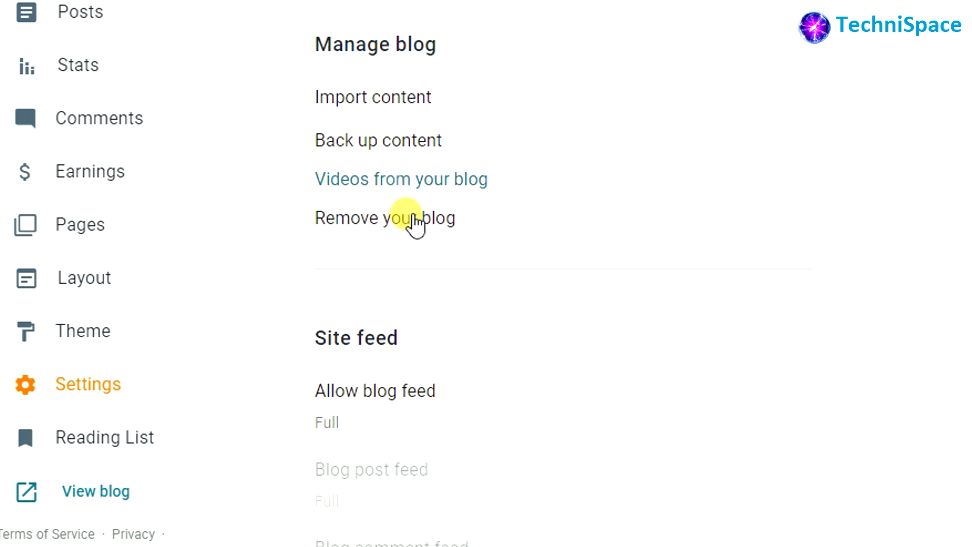
Remove the blog and confirm, leaving it deleted on 9 Apr 2021 with an undelete option.
{"action": "left_click", "coordinate": [385, 218]}
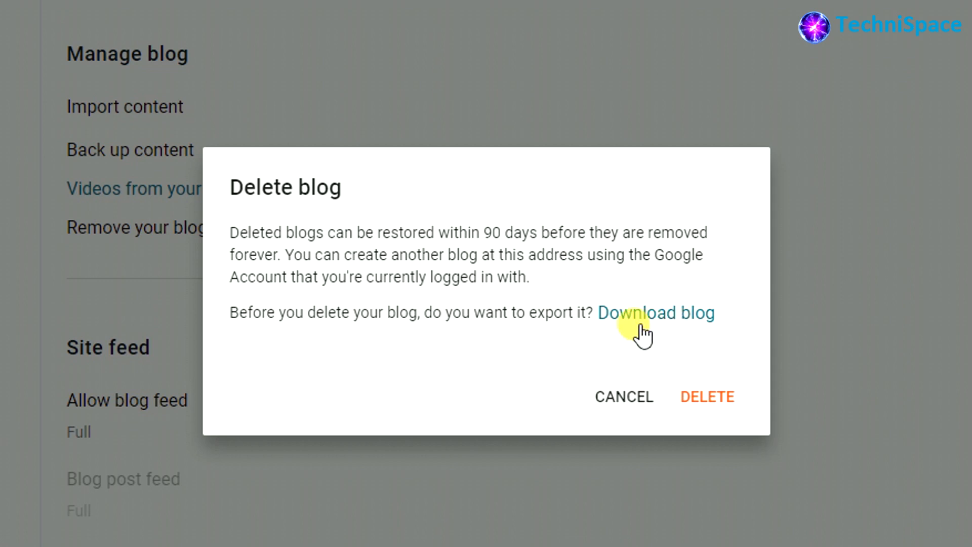
{"action": "mouse_move", "coordinate": [601, 352]}
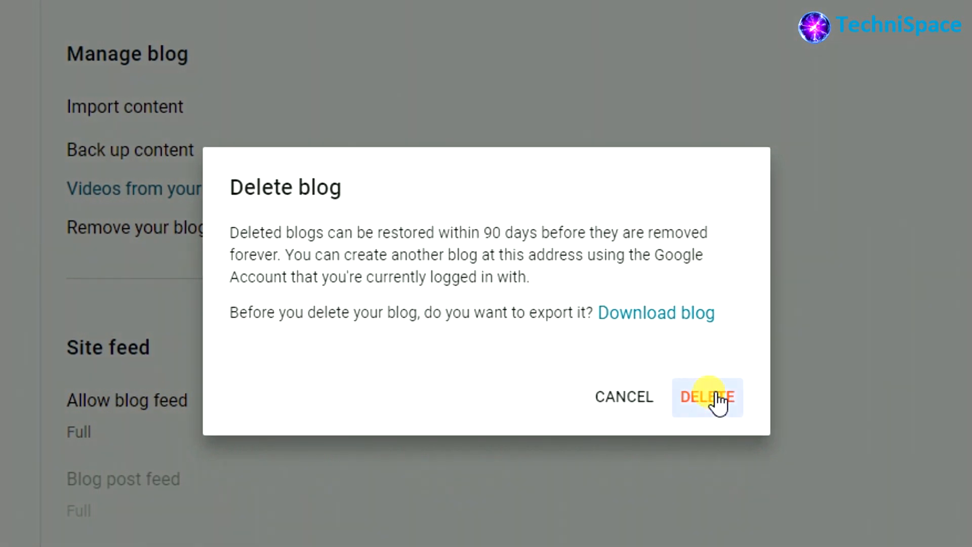
{"action": "left_click", "coordinate": [708, 397]}
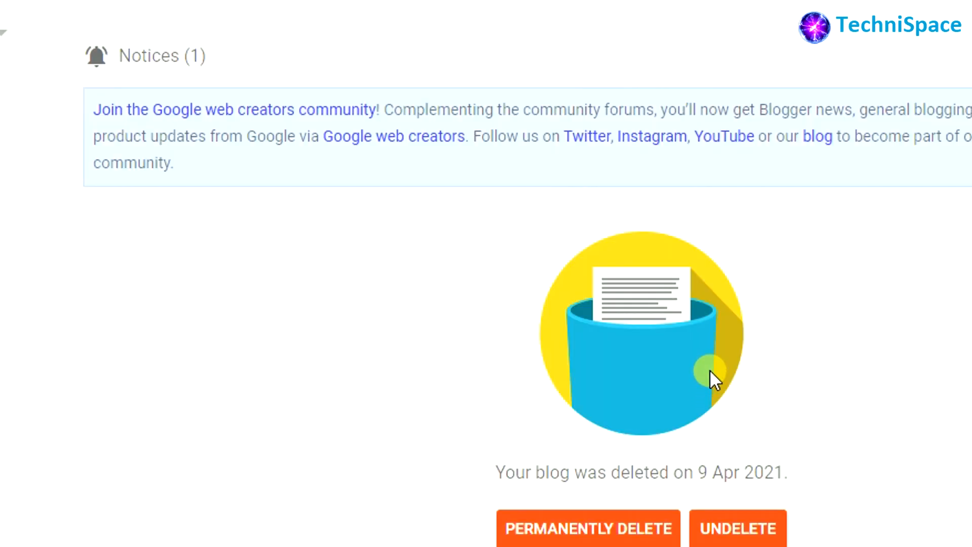
Permanently delete the blog so allbata.blogspot.com is reported removed and unavailable.
{"action": "scroll", "scroll_direction": "down", "scroll_amount": 3}
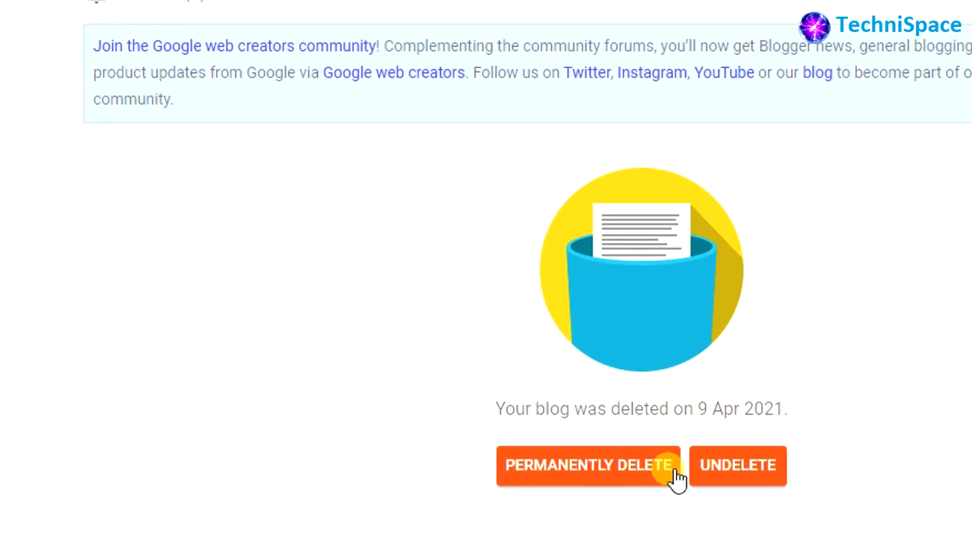
{"action": "mouse_move", "coordinate": [573, 474]}
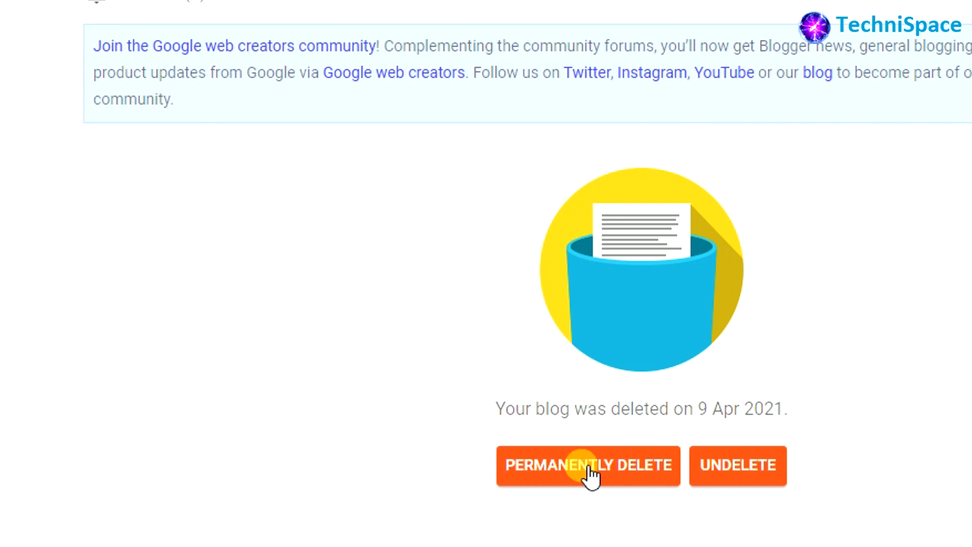
{"action": "left_click", "coordinate": [587, 466]}
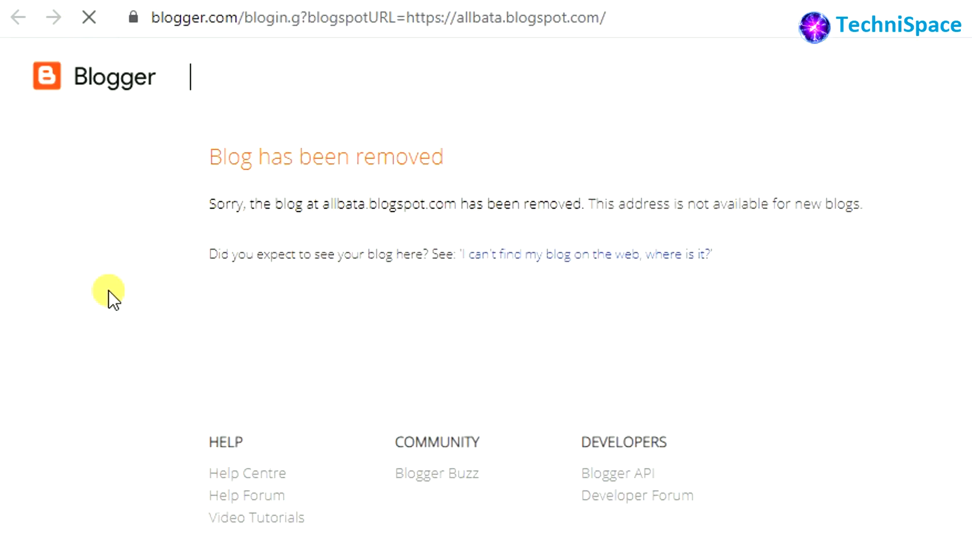
{"action": "mouse_move", "coordinate": [568, 254]}
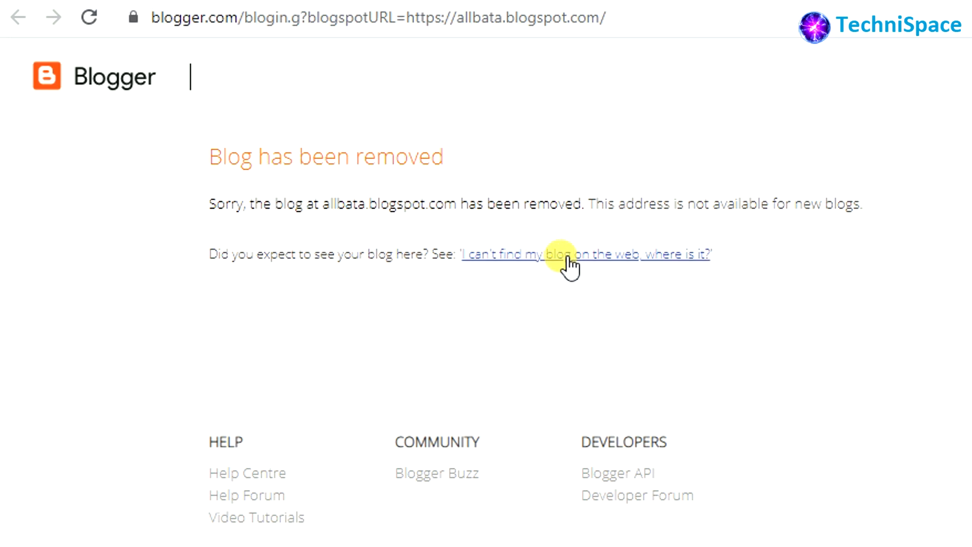